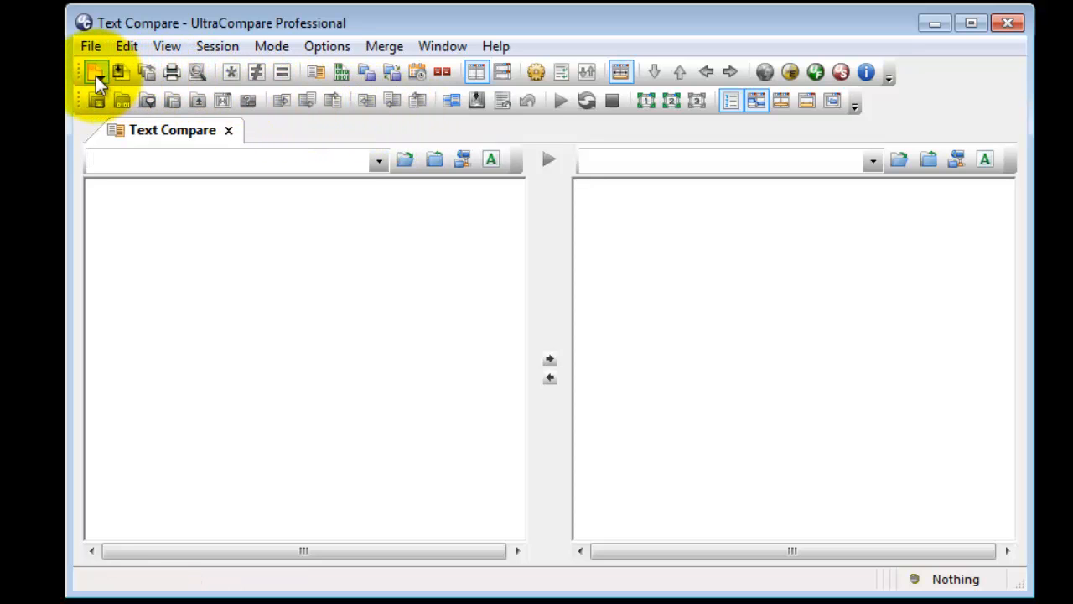
Choose Folder from the New compare drop-down to start a folder comparison
left_click(96, 72)
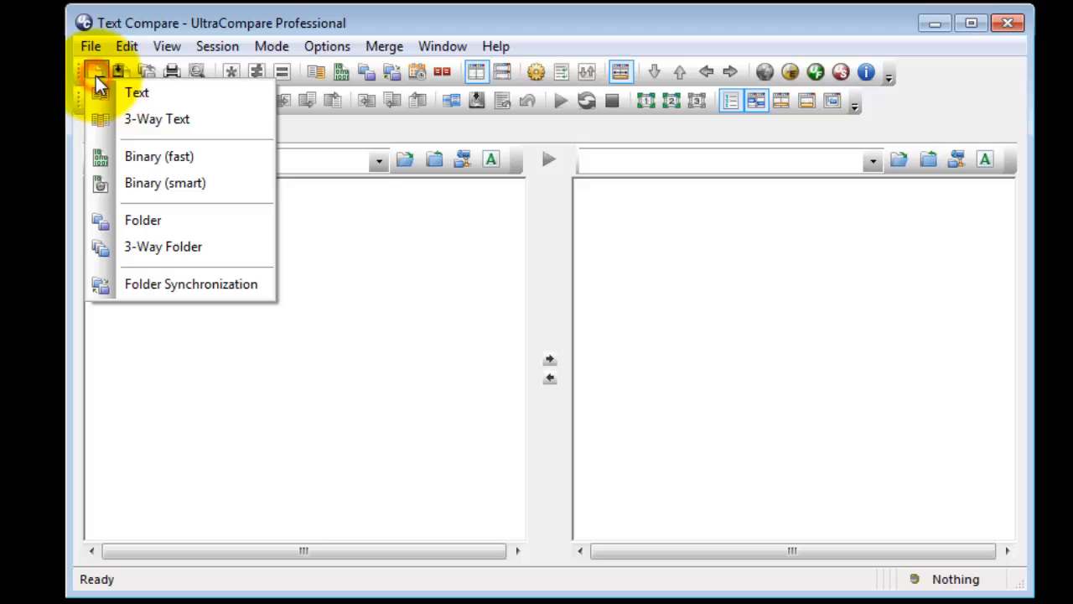
mouse_move(201, 225)
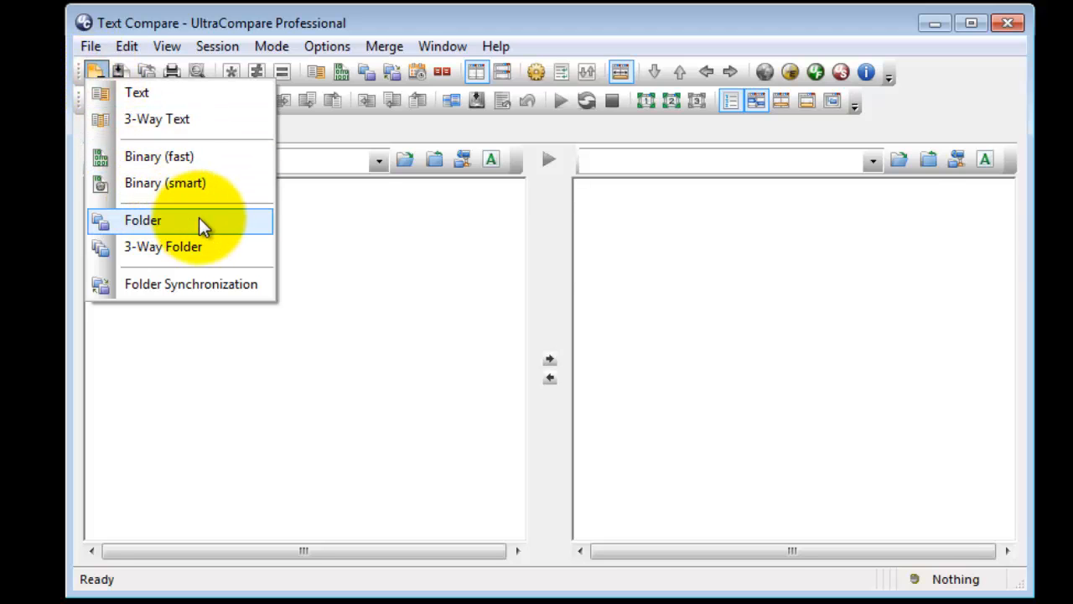
left_click(143, 220)
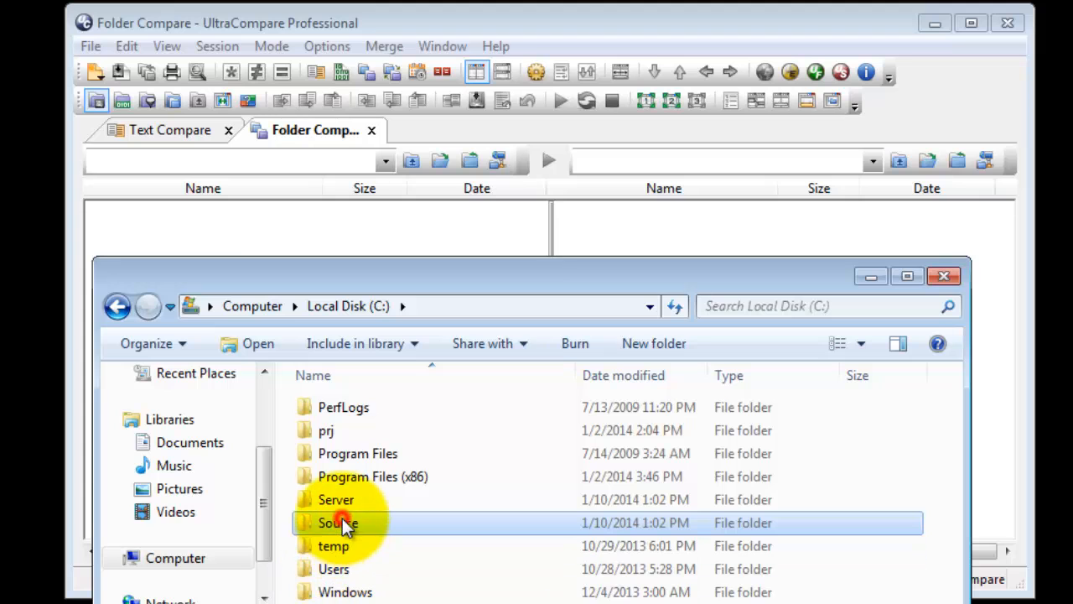
Load C:\Source and F:\Source into the two comparison panes
double_click(338, 522)
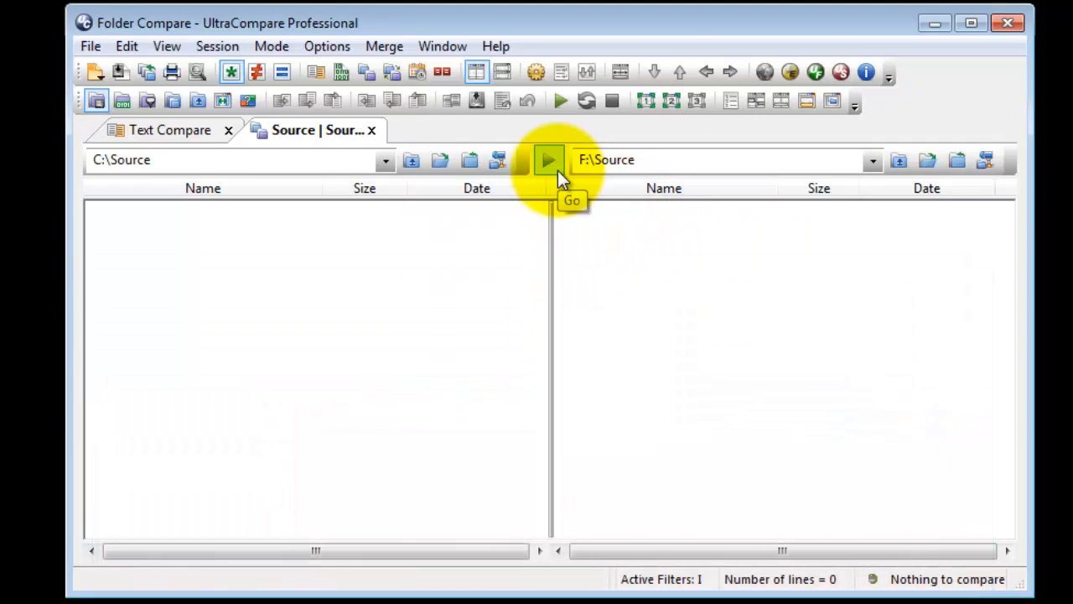
Run the folder comparison and expand _CPX09 and MyDevProject in the results
left_click(548, 160)
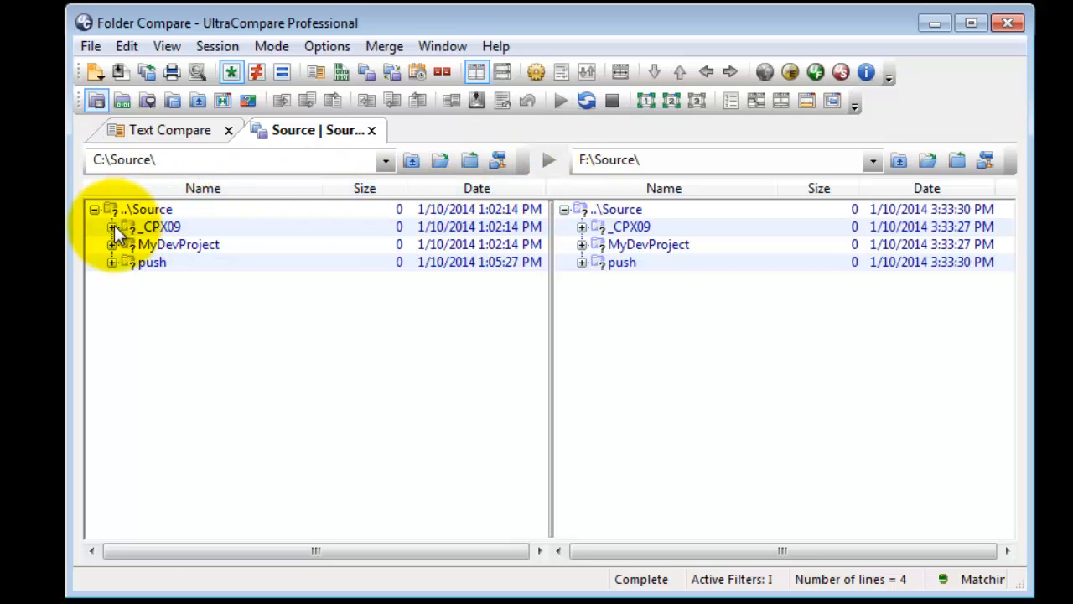
left_click(112, 226)
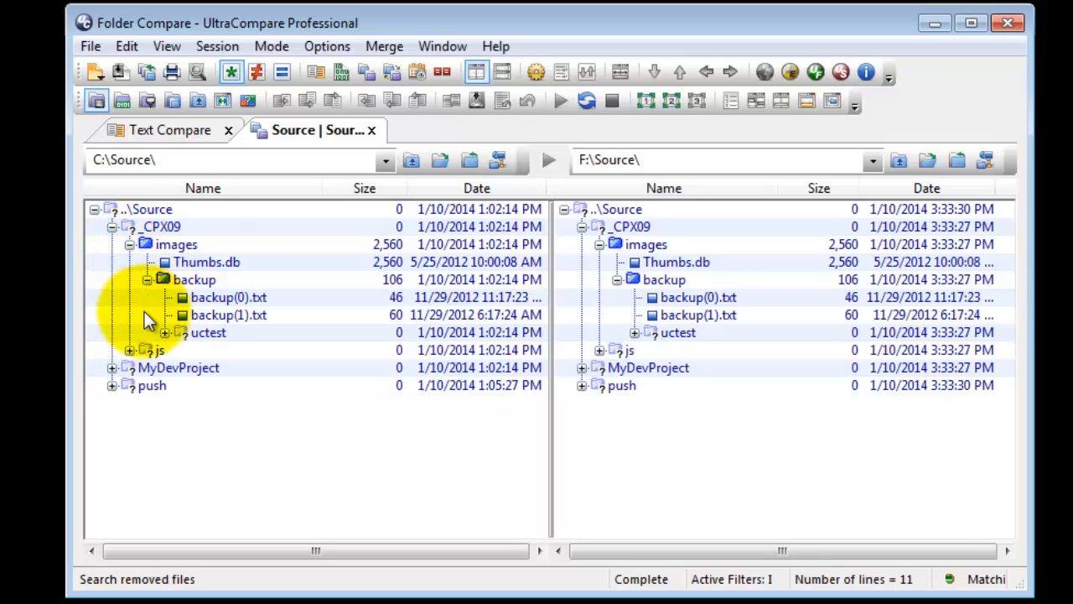
left_click(114, 367)
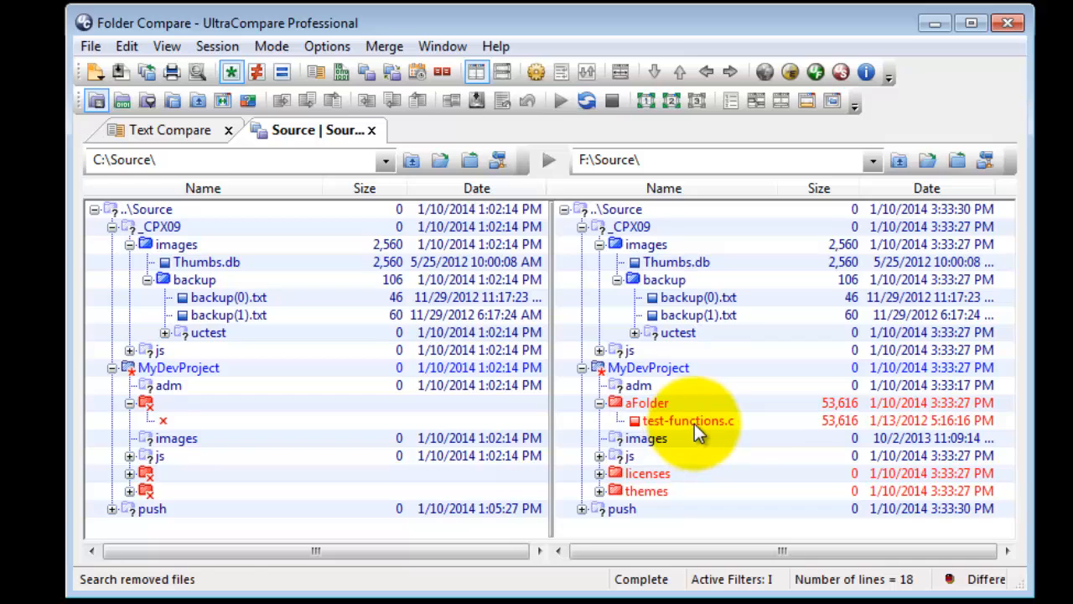
Merge test-functions.c from the second folder into the first
left_click(688, 420)
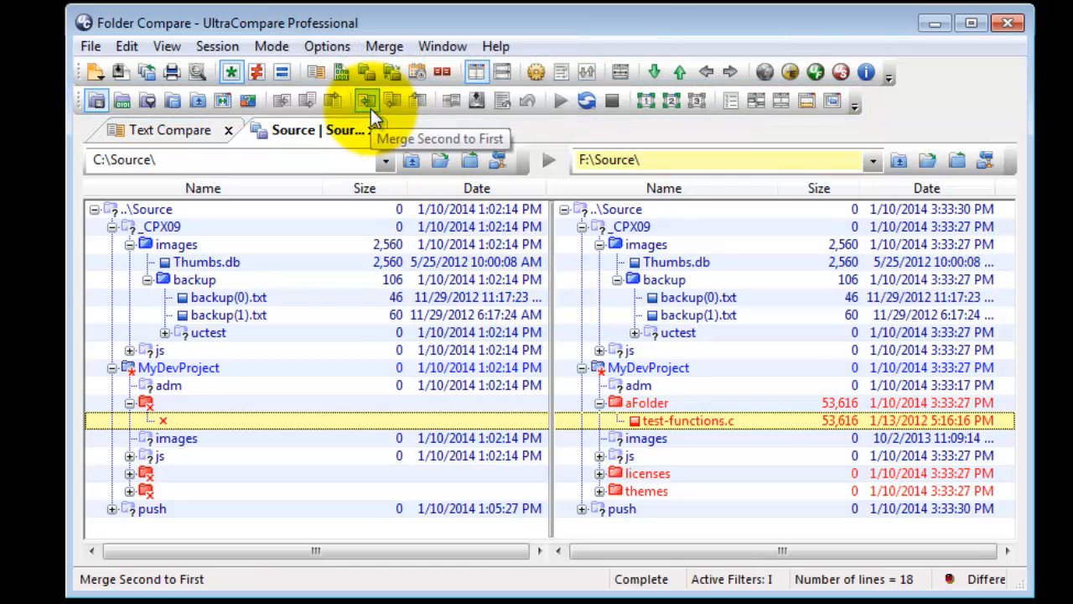
left_click(366, 101)
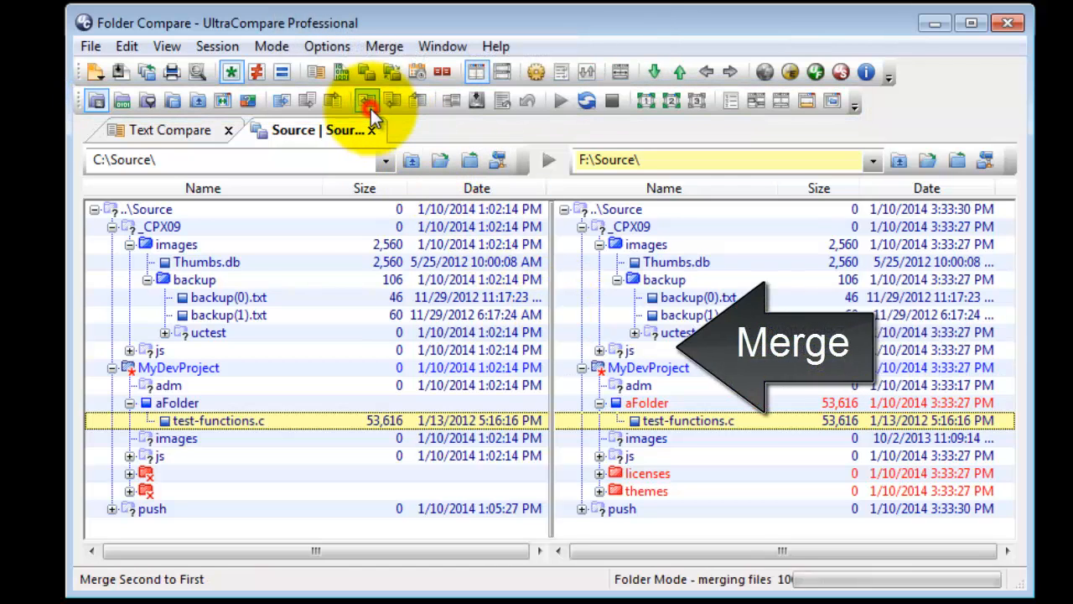
left_click(367, 101)
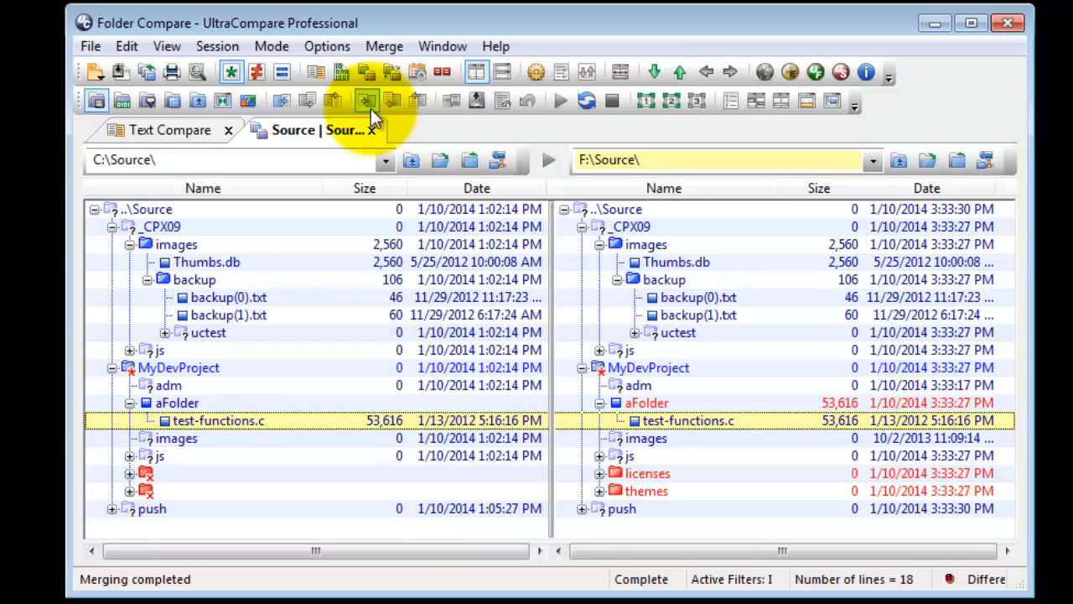